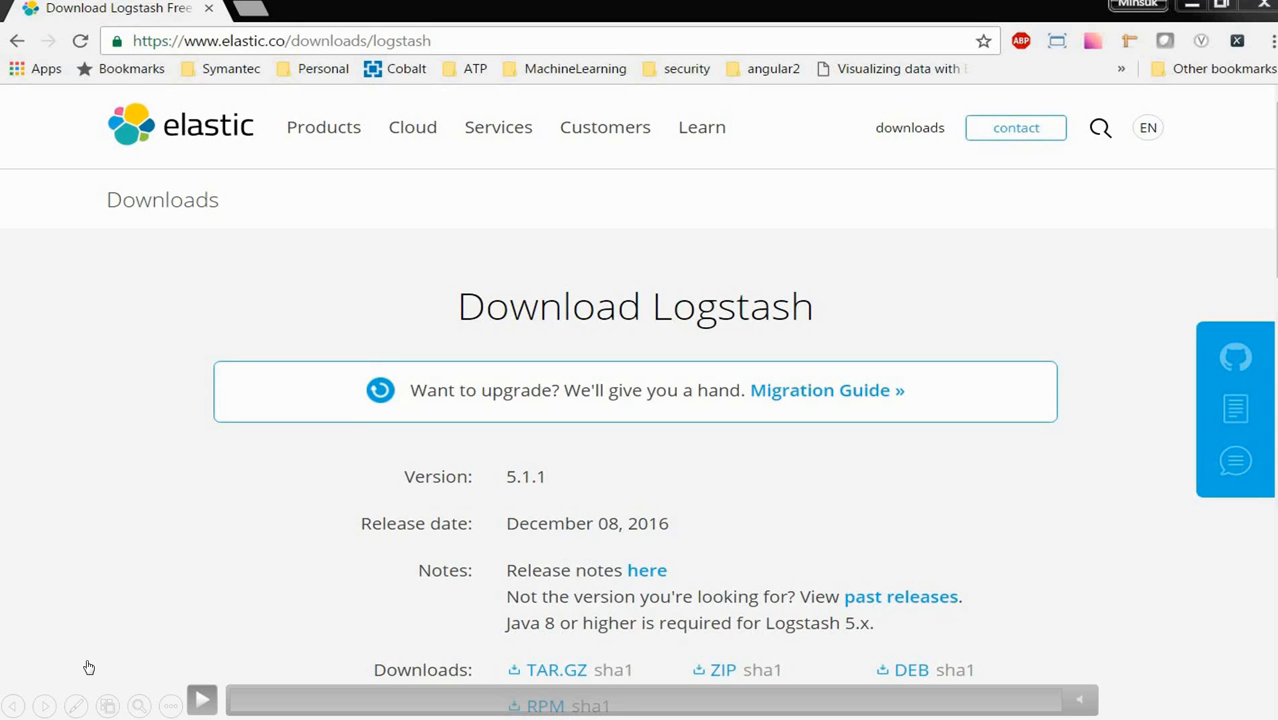
{"action": "mouse_move", "coordinate": [132, 592]}
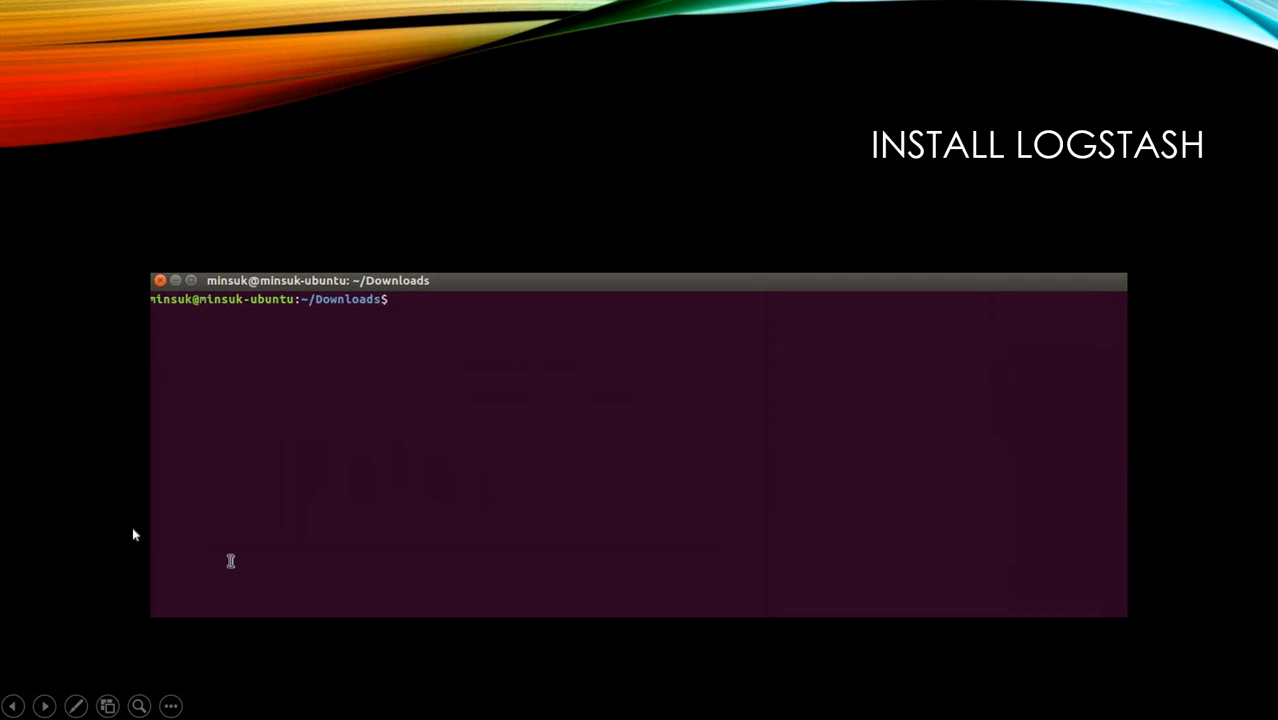
Confirm Java 1.8.0_111 with java -version and list the Downloads folder with ls.
{"action": "type", "text": "java"}
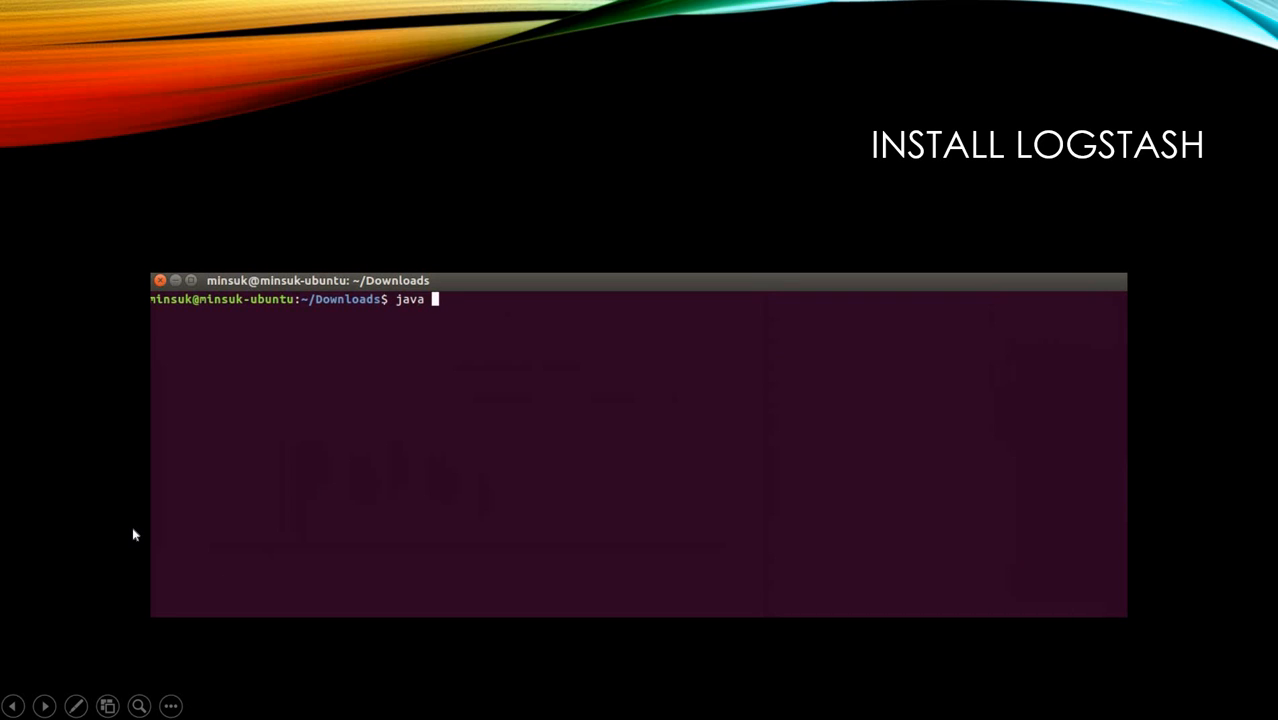
{"action": "type", "text": "-version"}
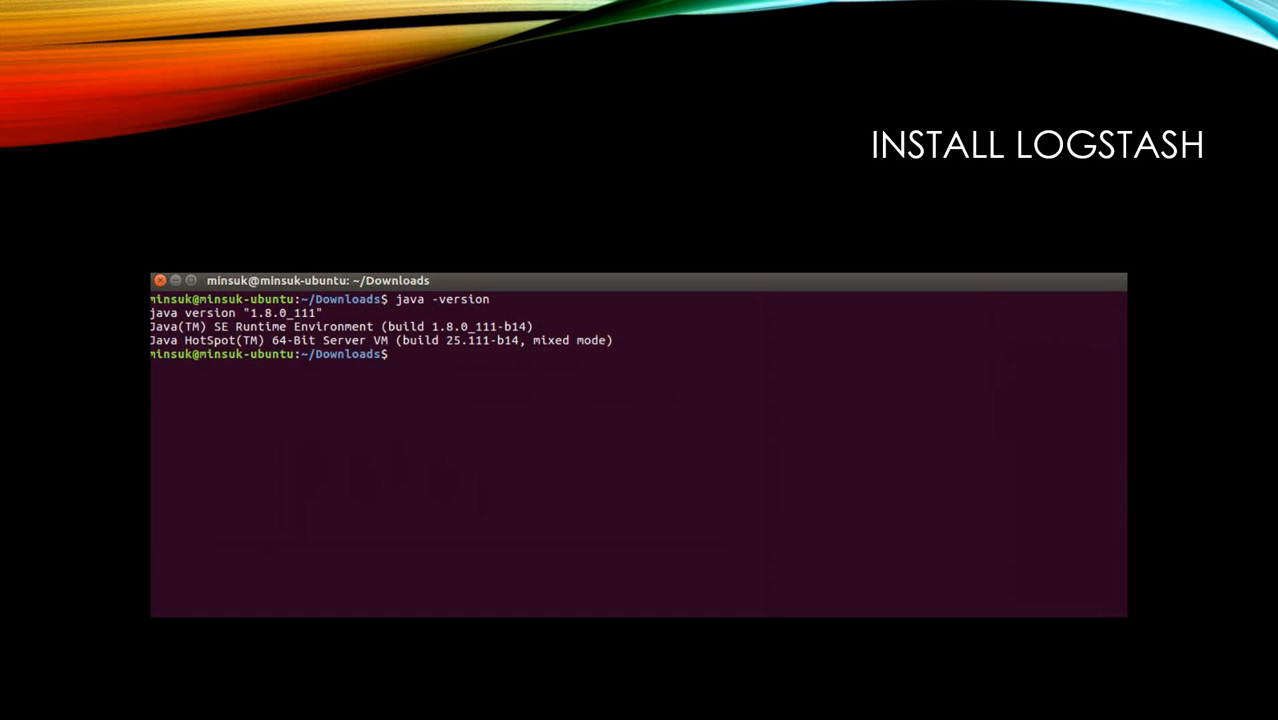
{"action": "type", "text": "ls"}
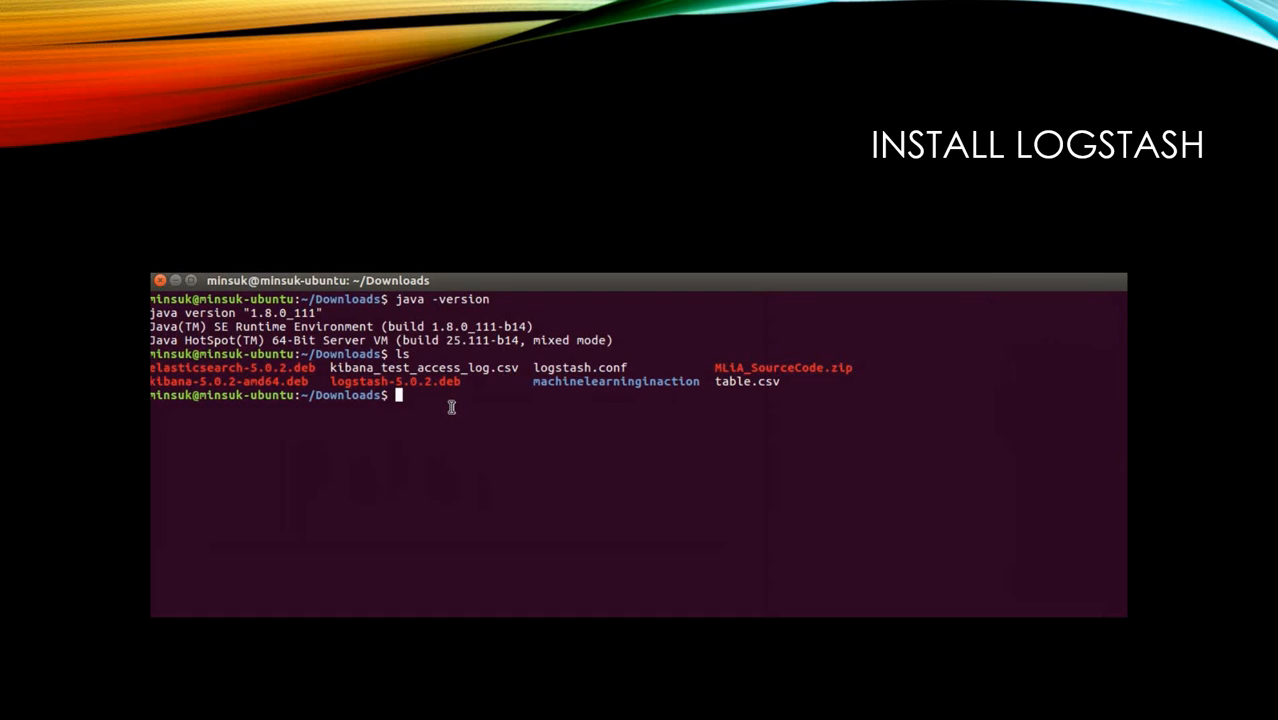
Enter the install command sudo dpkg -i logstash-5.0.2.deb.
{"action": "type", "text": "sudo d"}
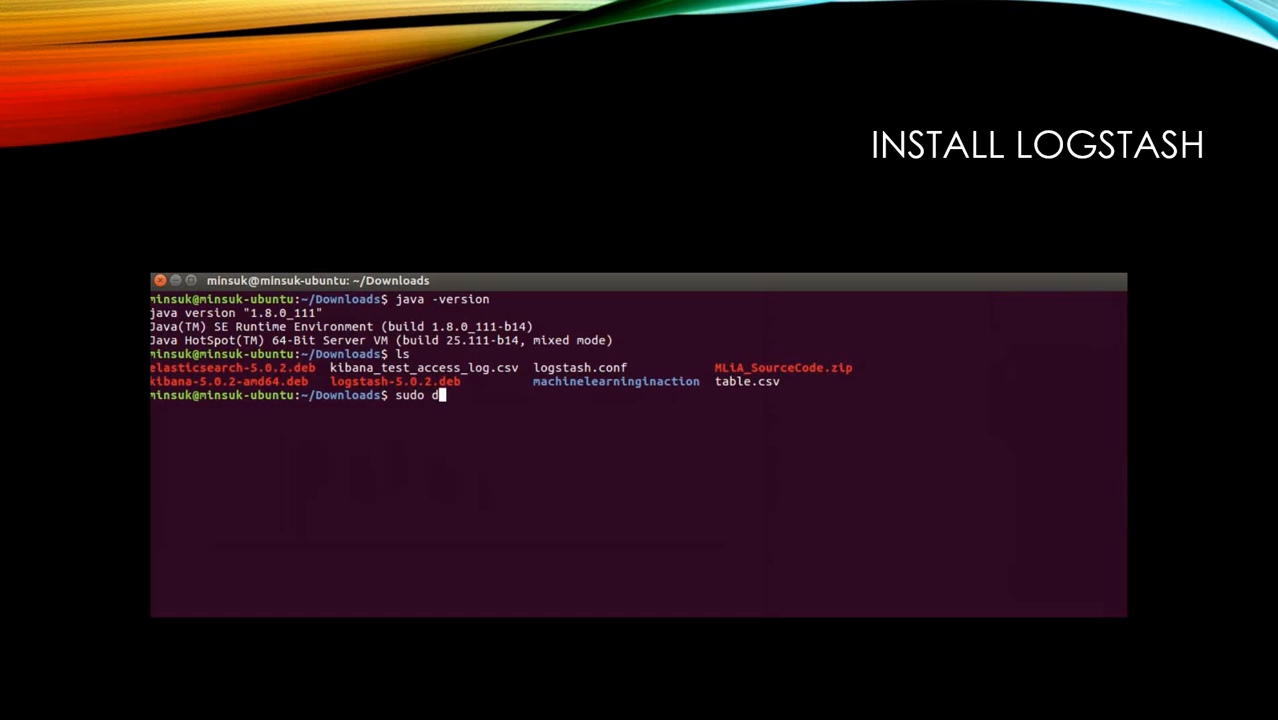
{"action": "type", "text": "pkg"}
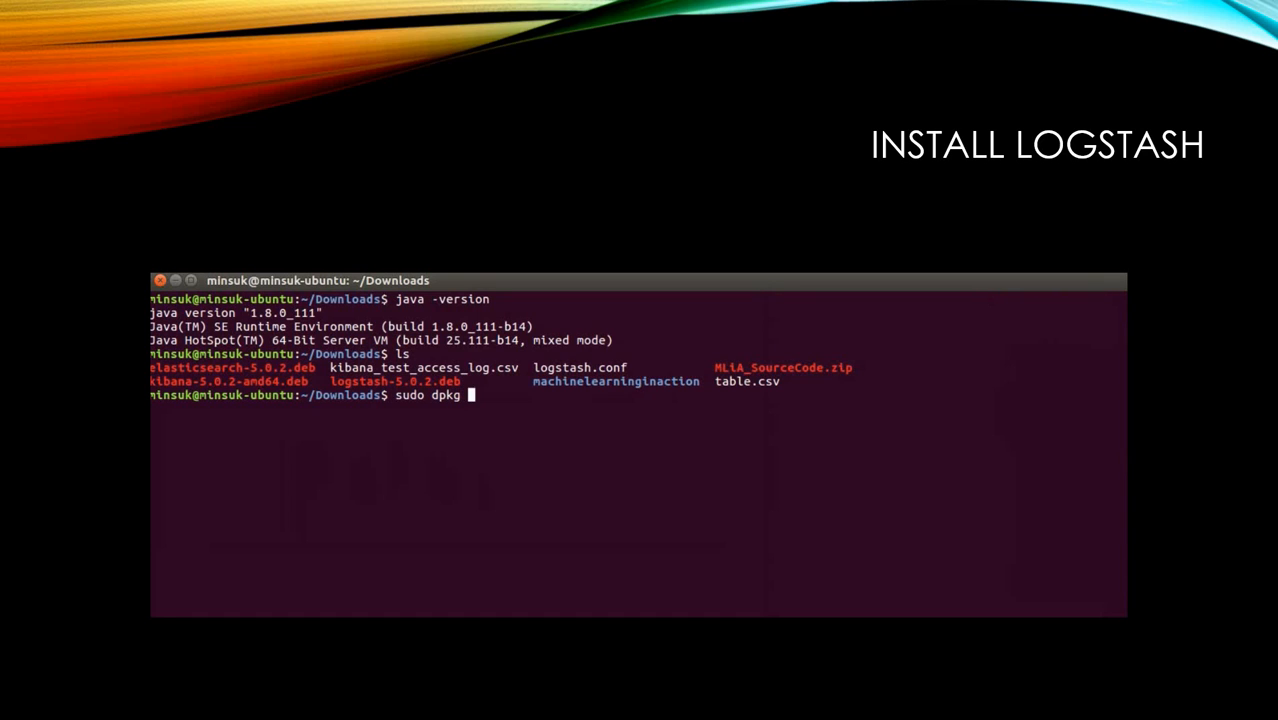
{"action": "type", "text": "-"}
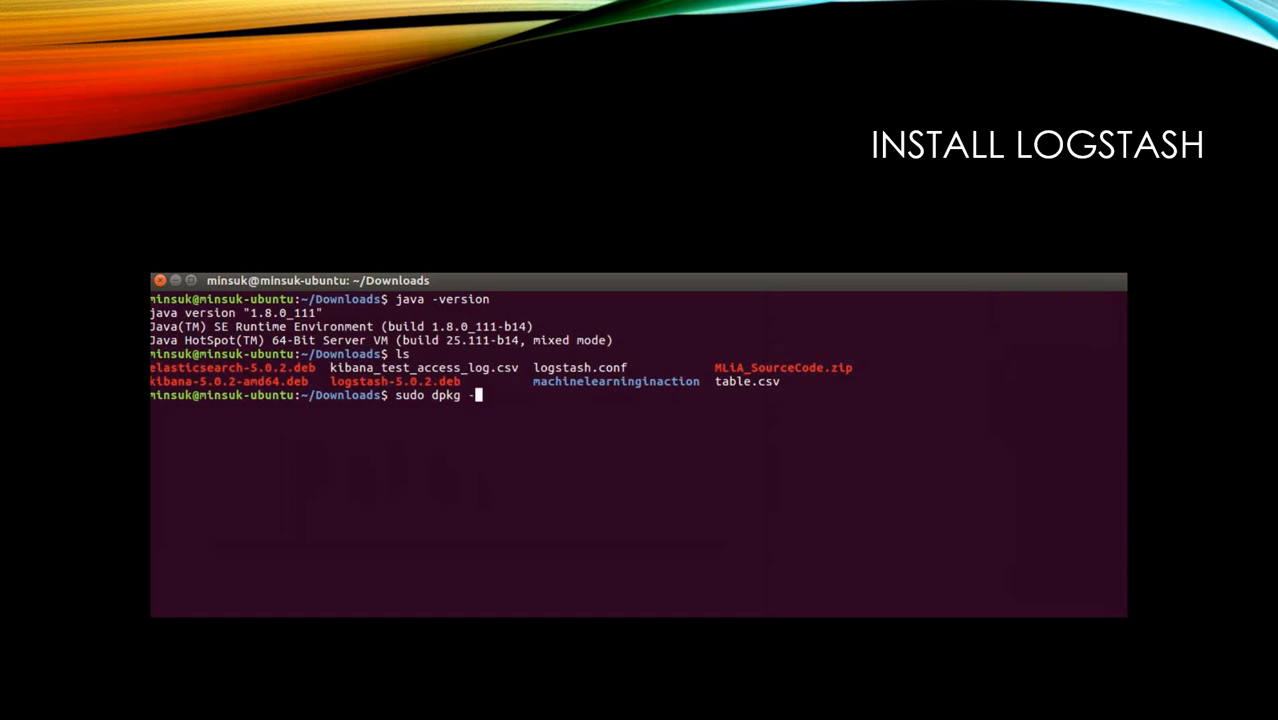
{"action": "type", "text": "i"}
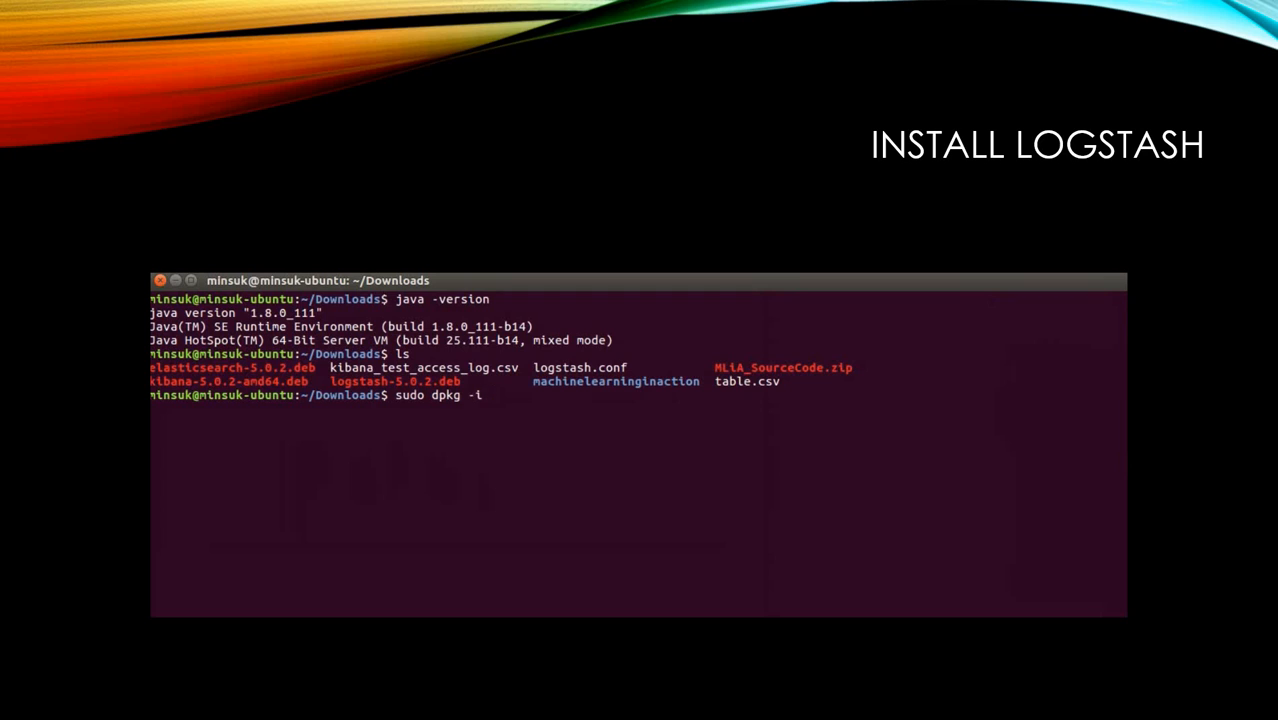
{"action": "type", "text": "logstash-5.0.2.deb"}
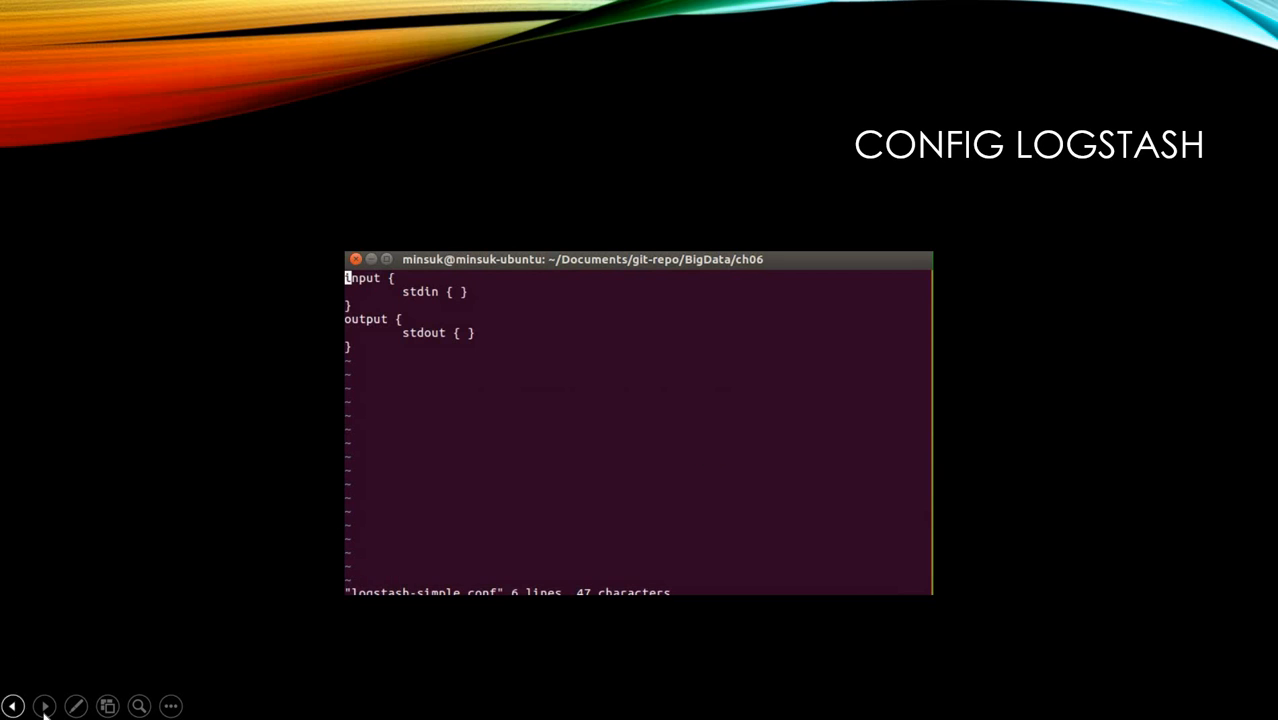
View logstash-simple.conf in Vim with stdin input and stdout output blocks.
{"action": "left_click", "coordinate": [44, 706]}
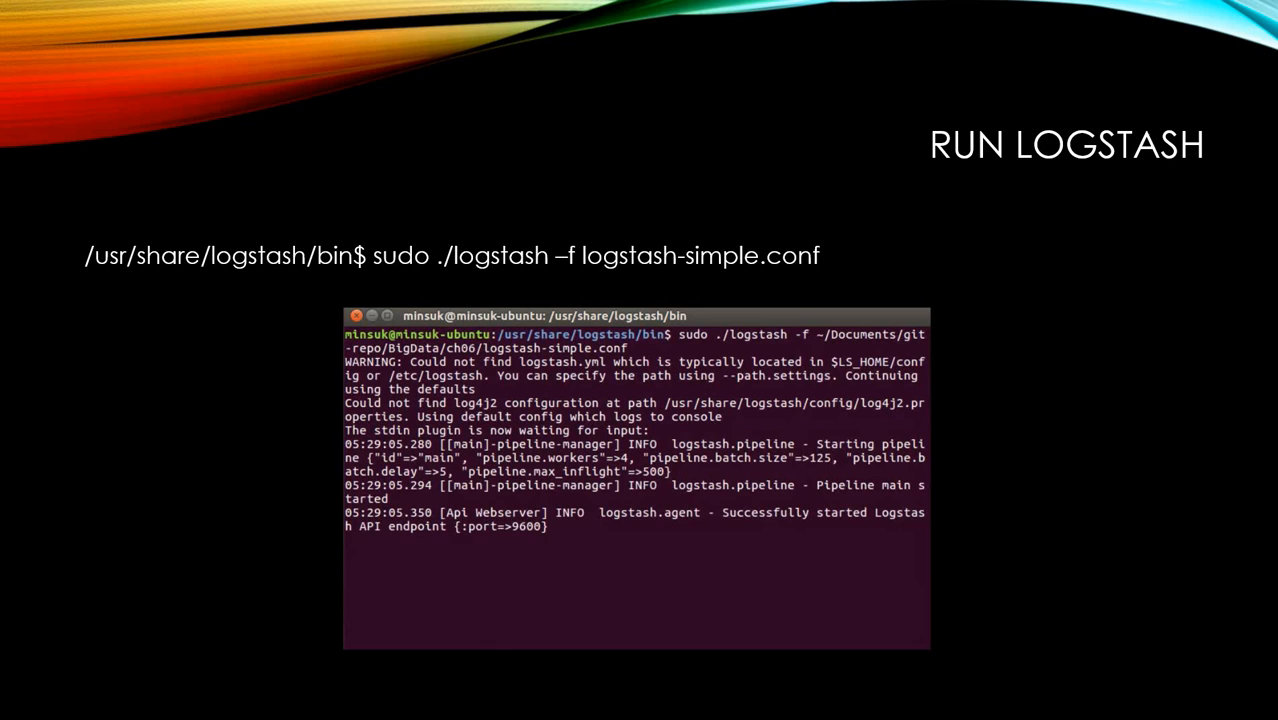
Feed 'hello' and 'you are ready...' lines to running Logstash and see them echoed as timestamped events.
{"action": "type", "text": "hello"}
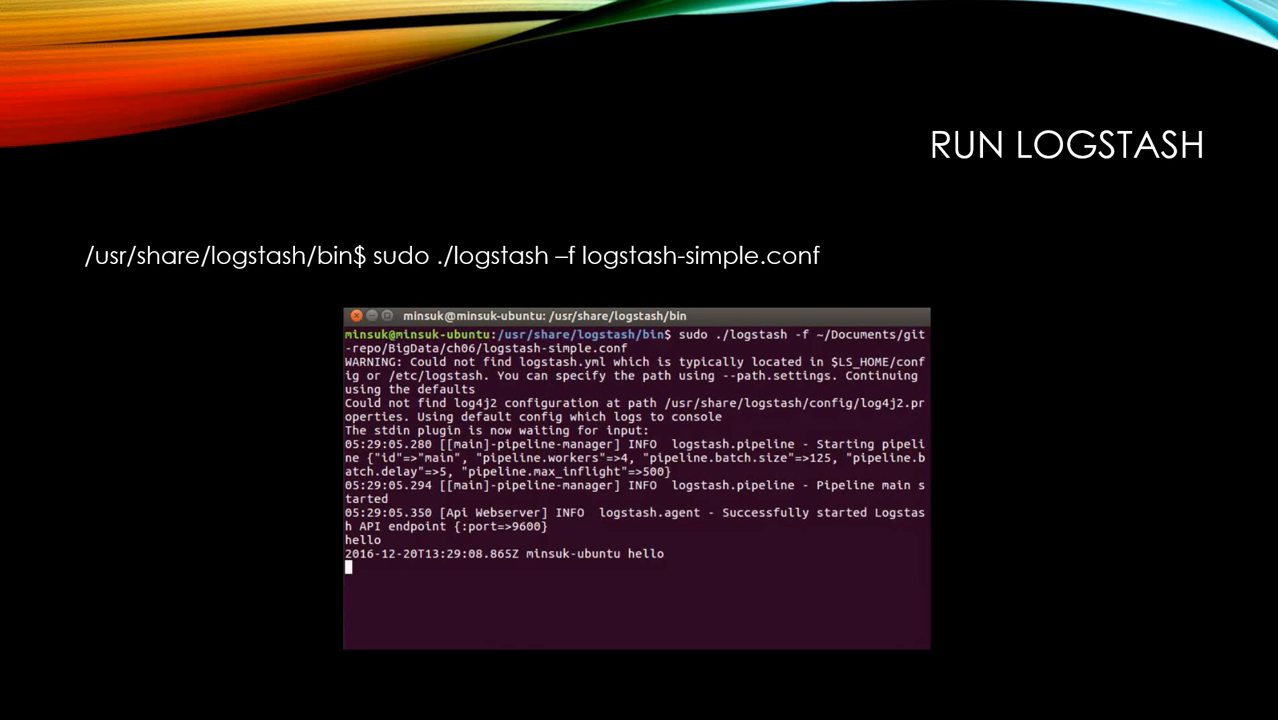
{"action": "type", "text": "you are ready to go next s"}
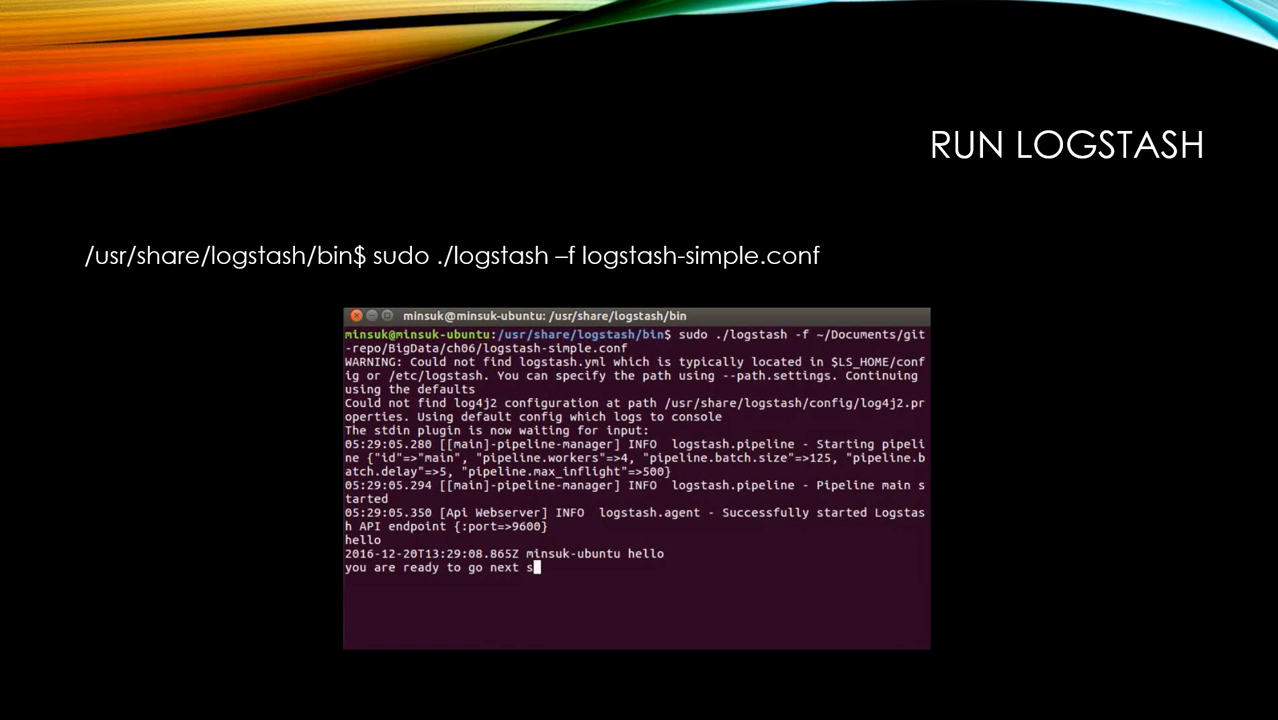
{"action": "key", "text": "enter"}
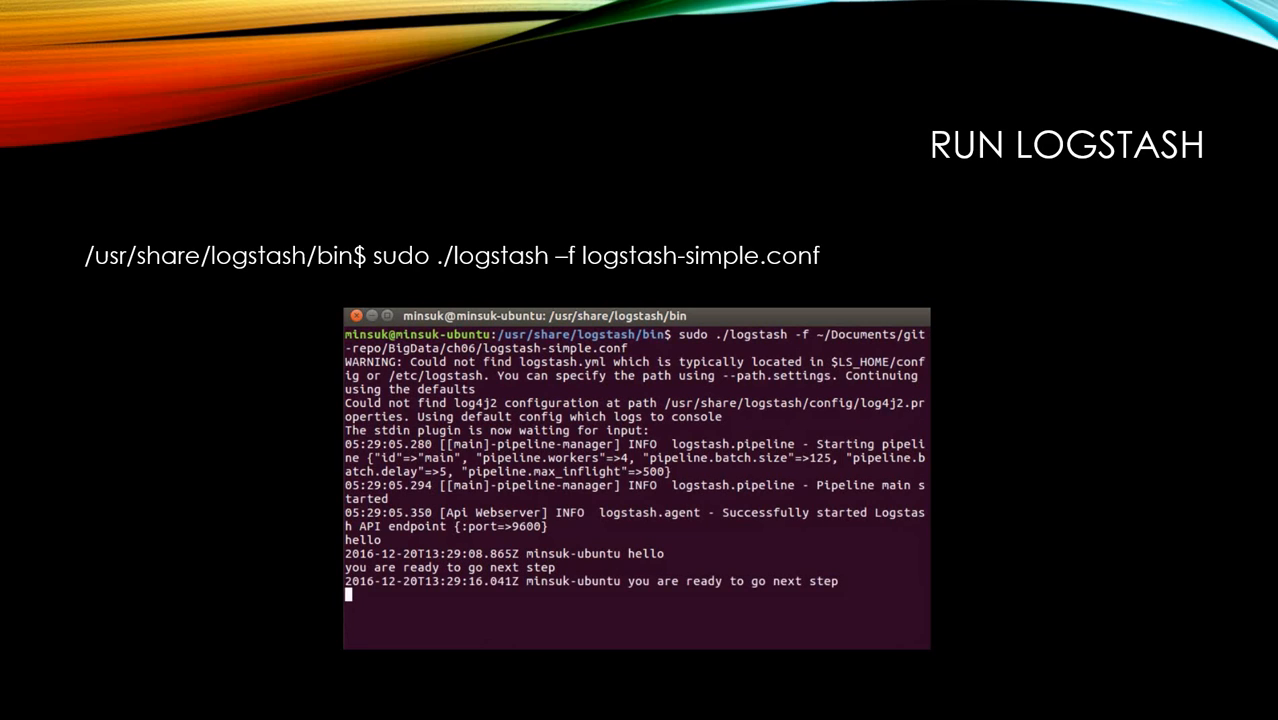
{"action": "type", "text": "l"}
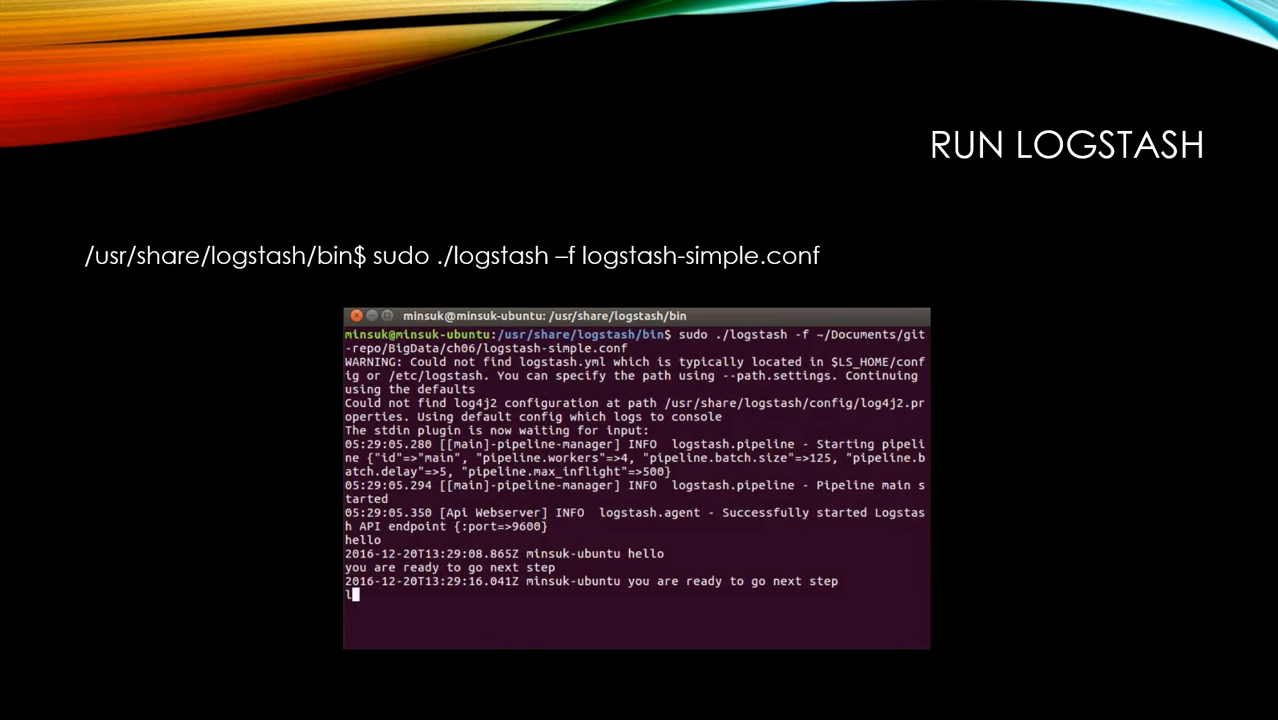
{"action": "type", "text": "logstash is re"}
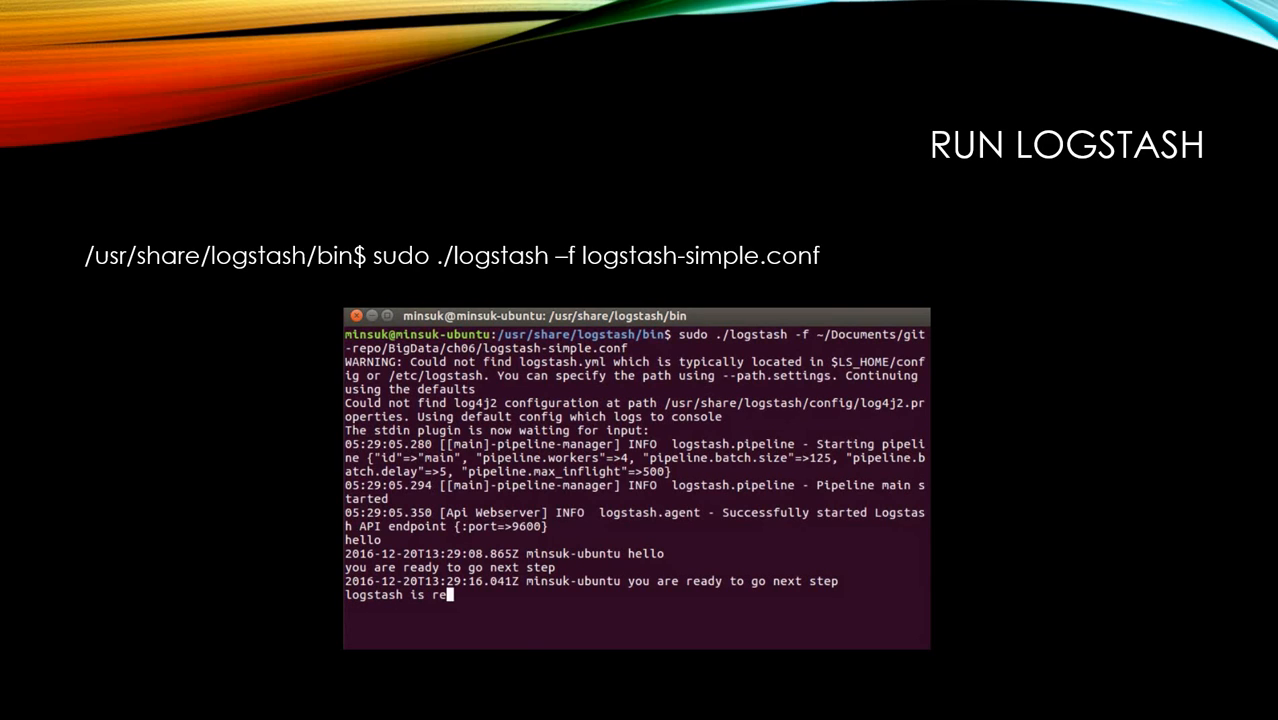